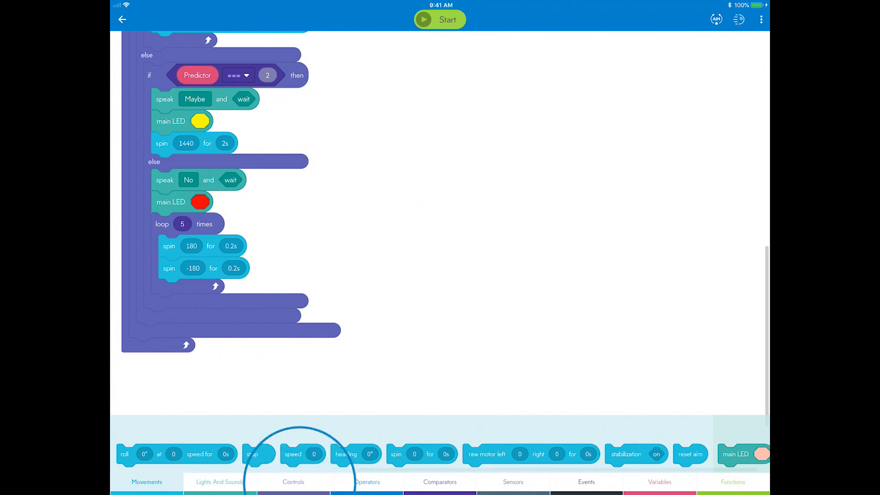
# - Add a 1-second 'delay for' block below the Yes/Maybe/No branches in the forever loop
pyautogui.click(294, 483)
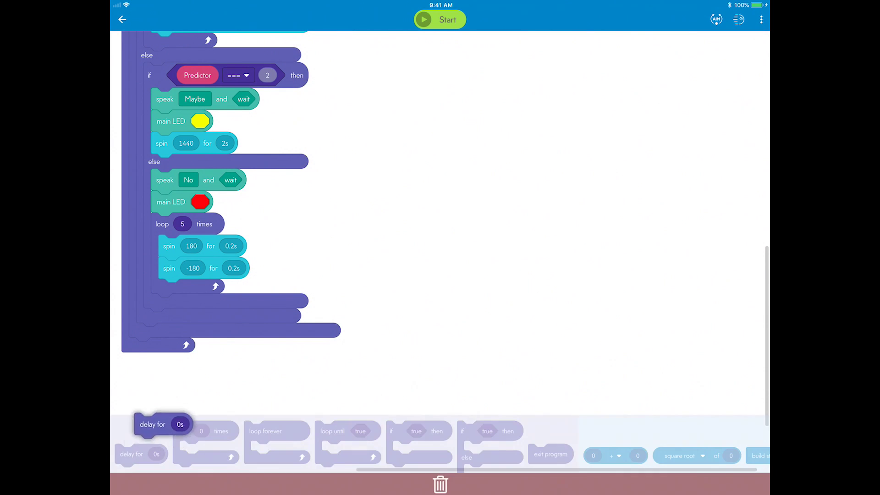
pyautogui.moveTo(163, 423); pyautogui.dragTo(173, 336)
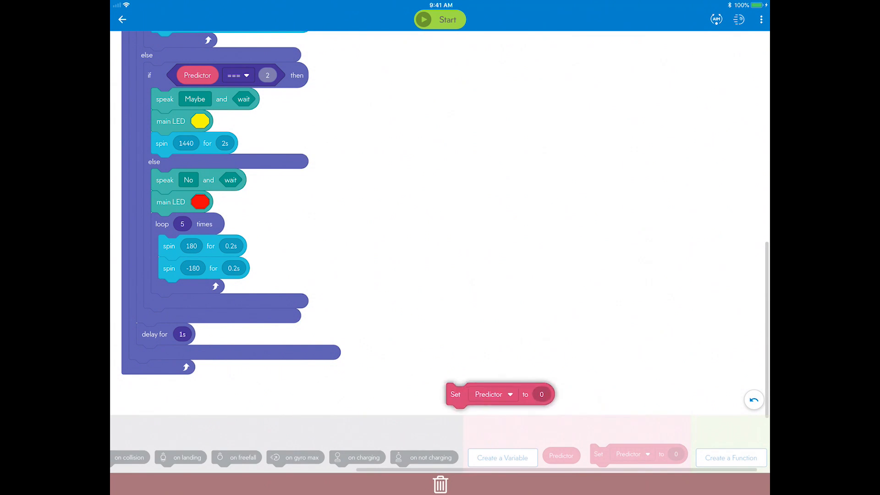
# - Set Predictor to 0 after the delay, then start the program with live accelerometer readings
pyautogui.moveTo(499, 394); pyautogui.dragTo(191, 356)
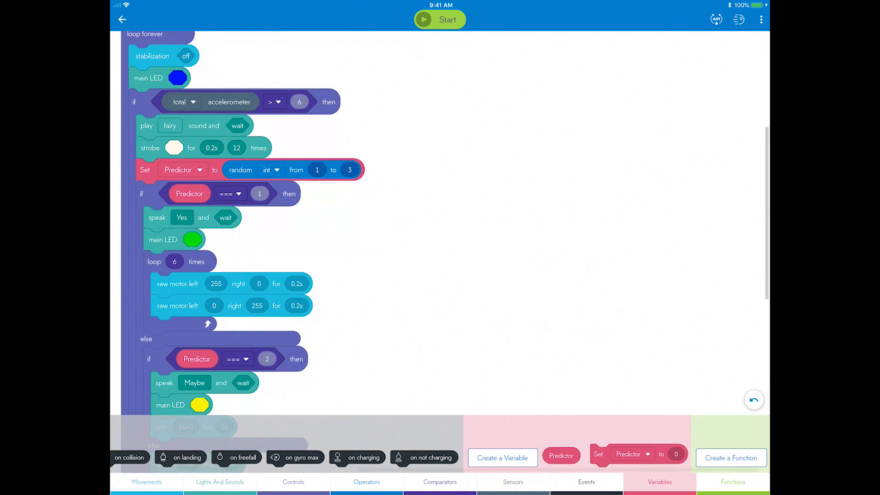
pyautogui.scroll(-3)
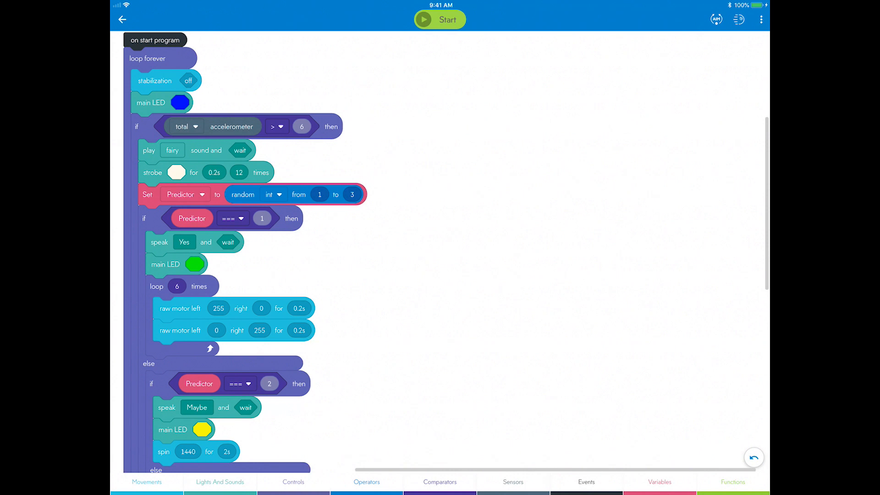
pyautogui.click(440, 20)
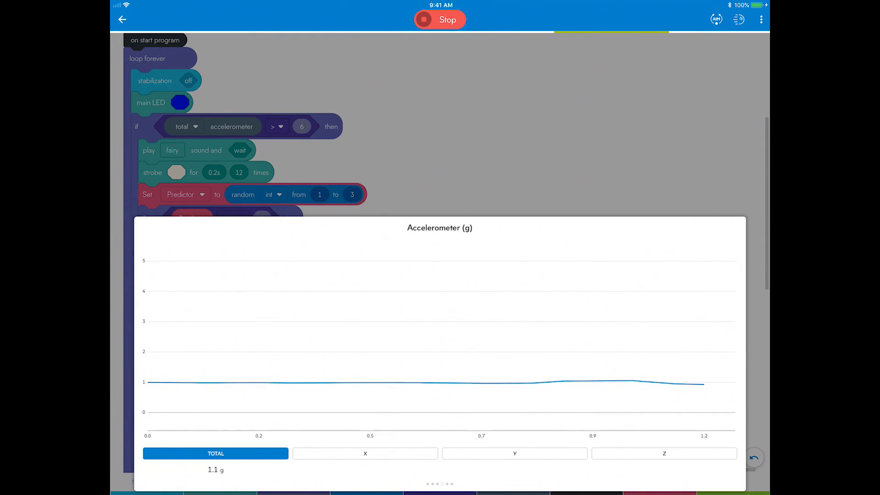